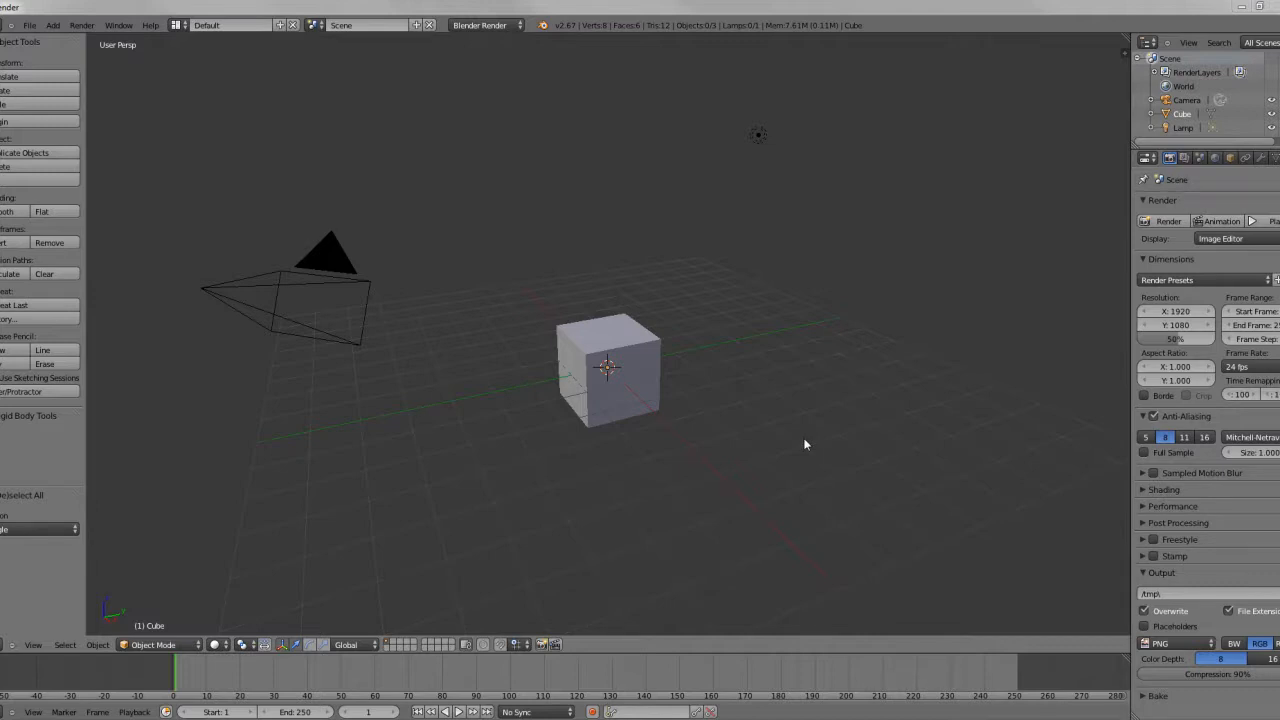
mouse_move(794, 440)
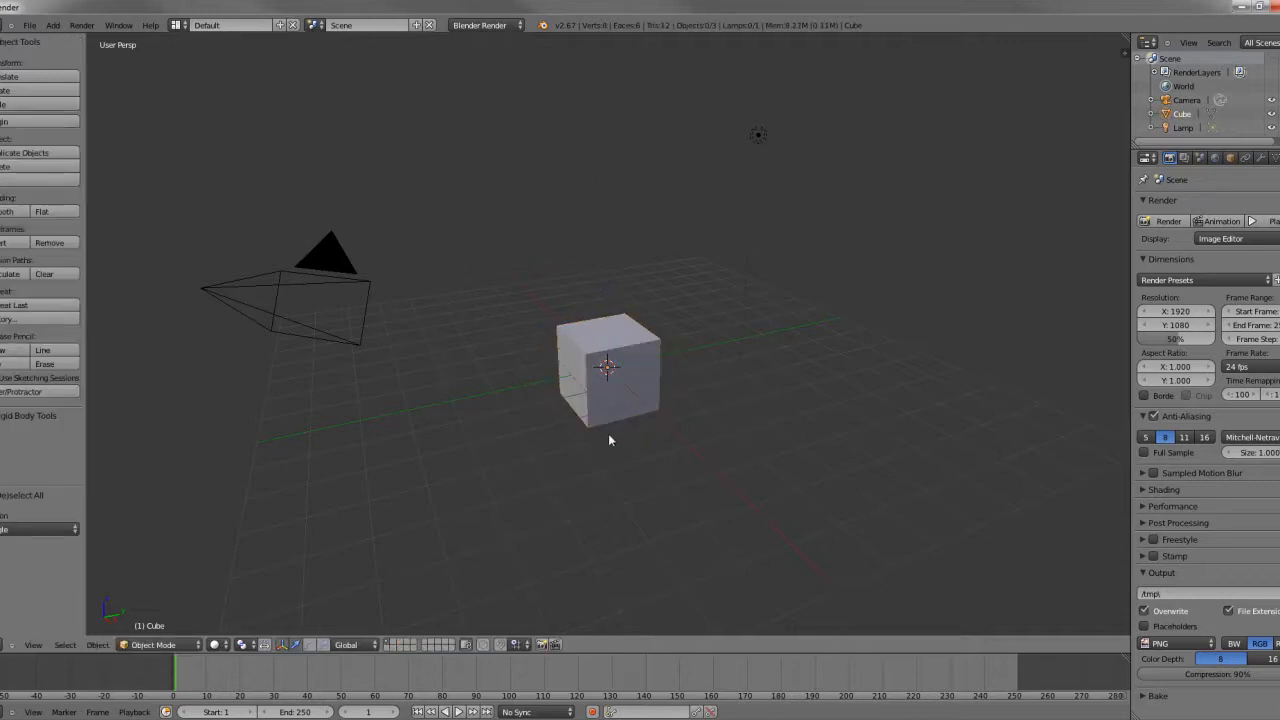
mouse_move(596, 436)
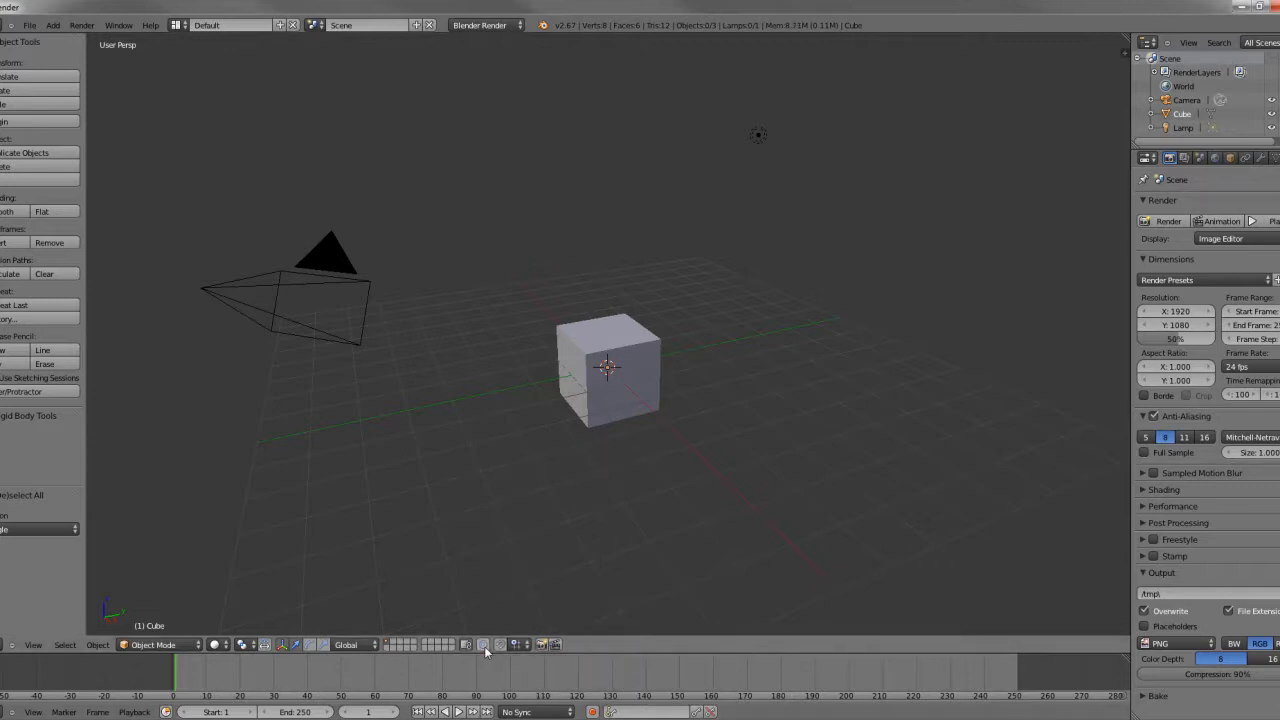
click(488, 644)
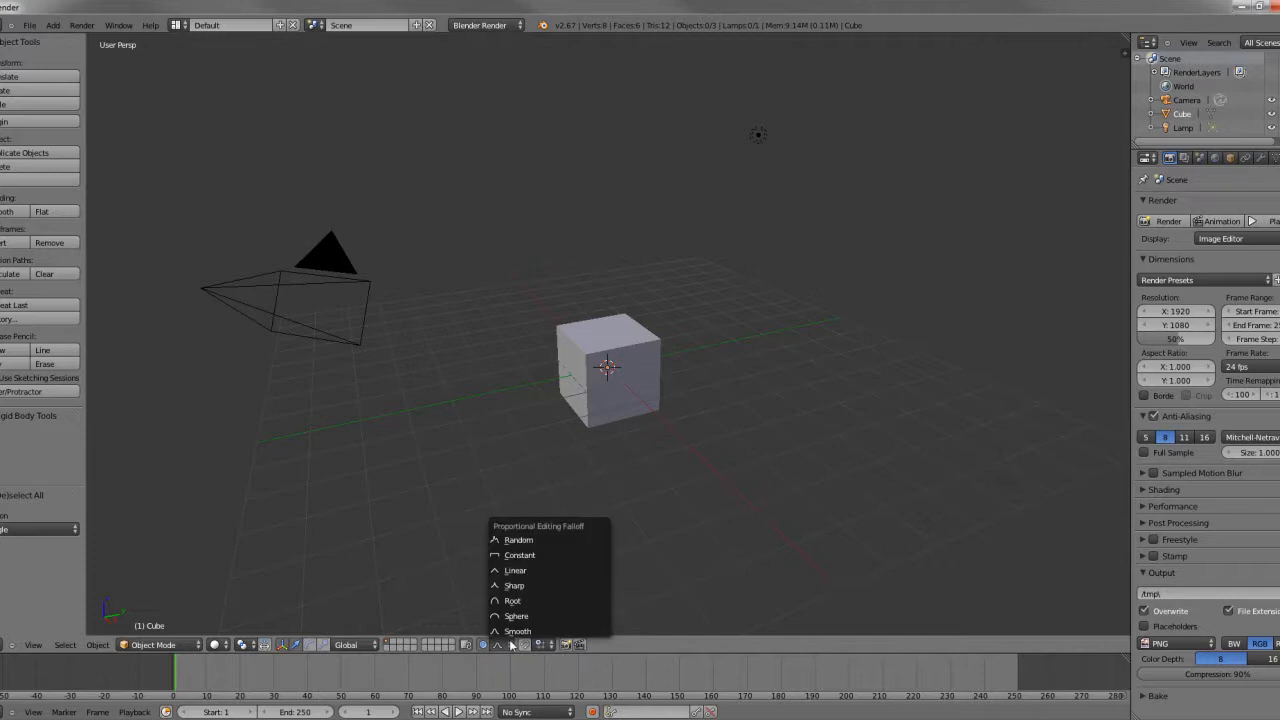
mouse_move(540, 556)
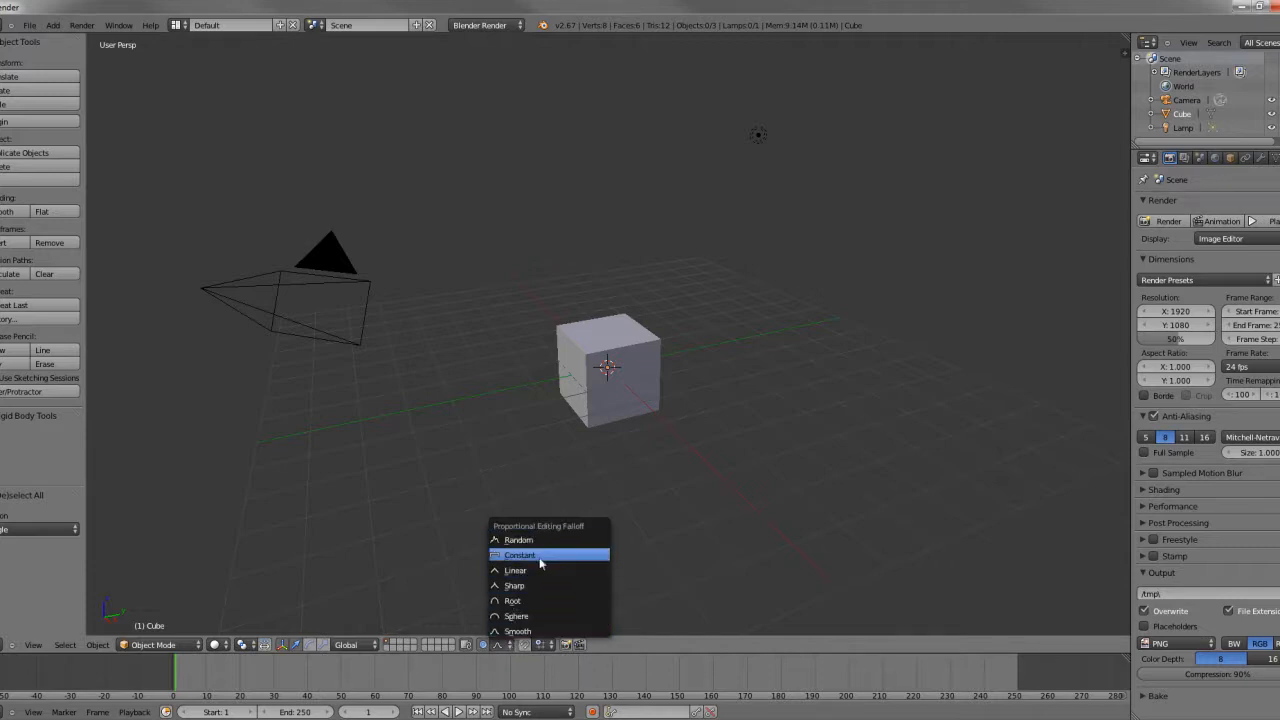
mouse_move(532, 584)
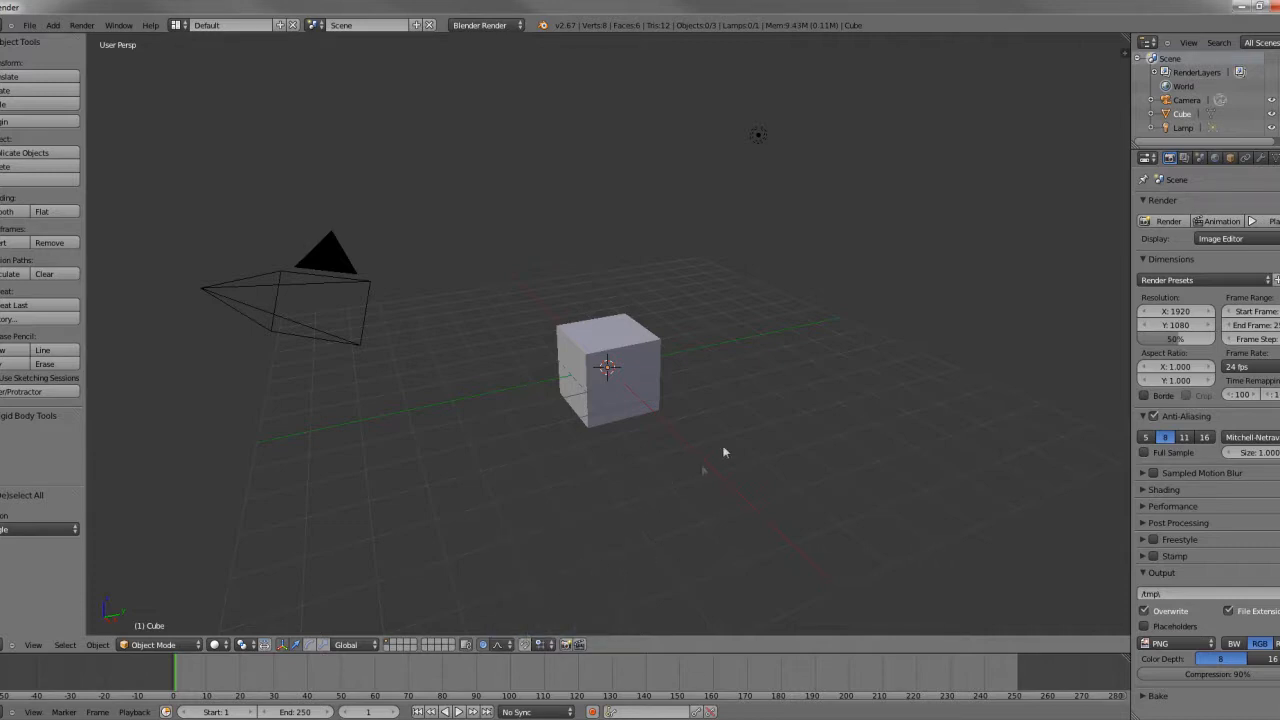
mouse_move(632, 410)
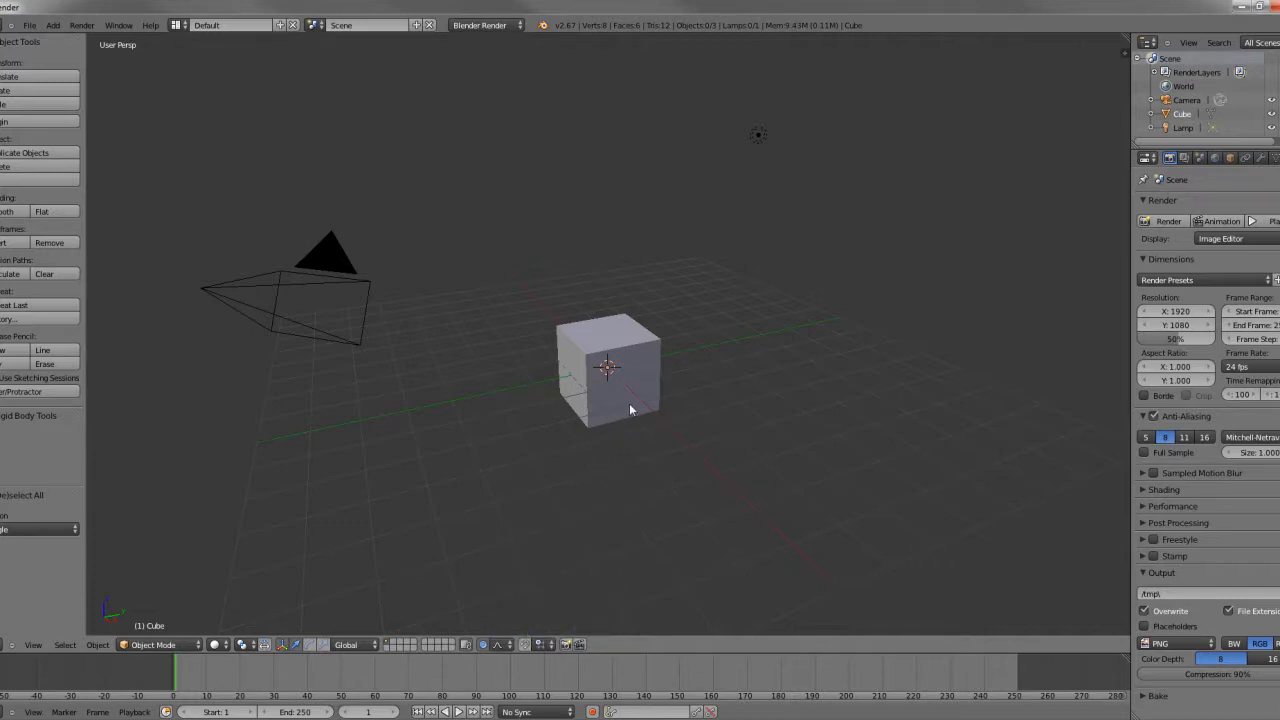
mouse_move(652, 404)
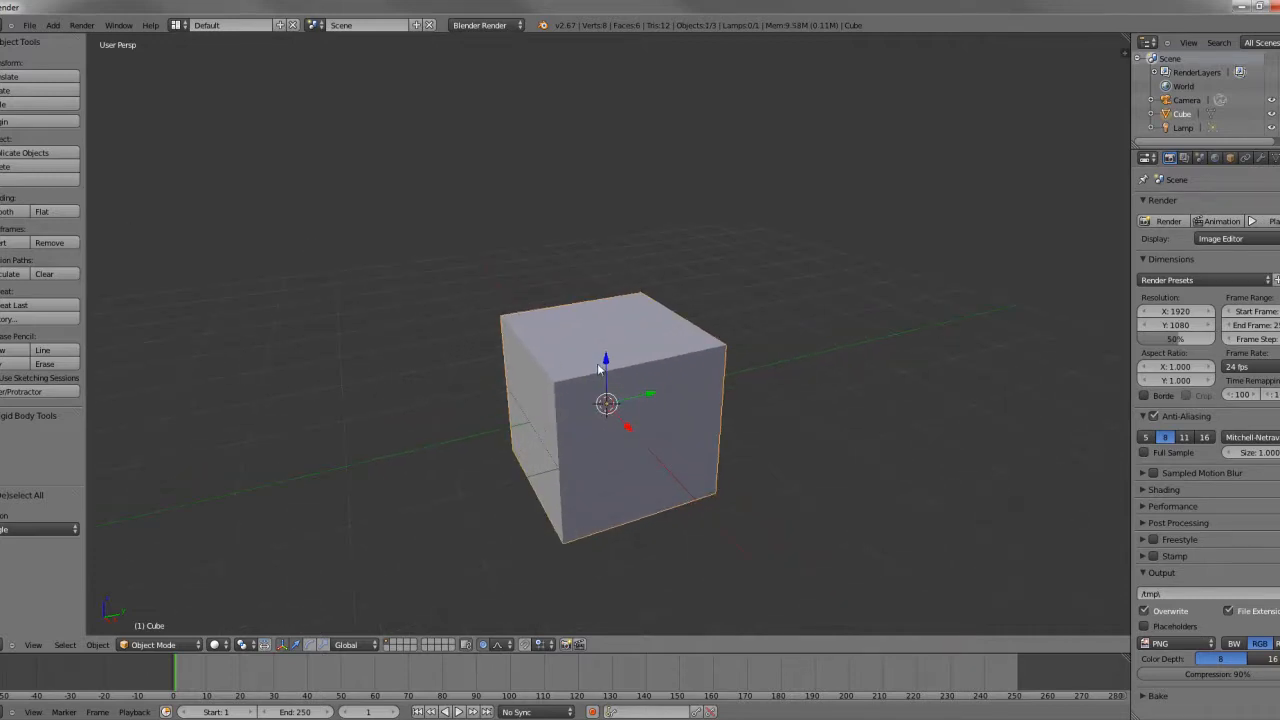
mouse_move(640, 434)
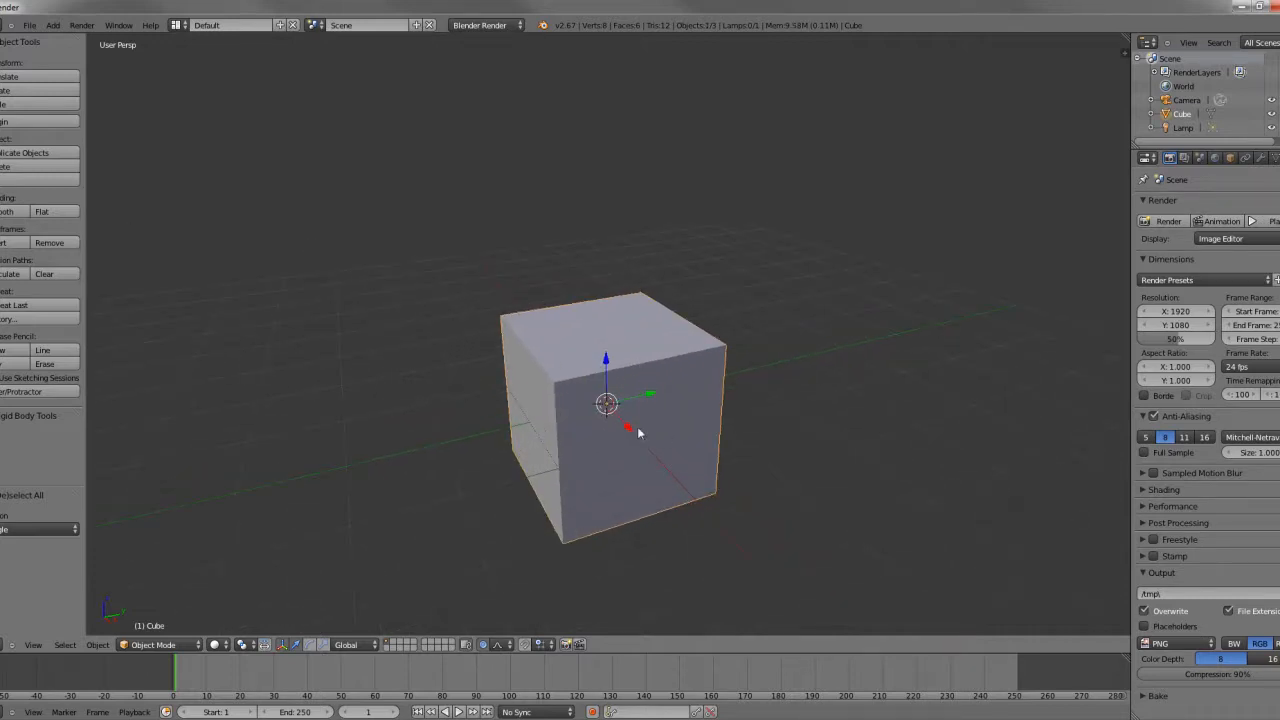
Enter Edit Mode on the zoomed-in default cube.
key(Tab)
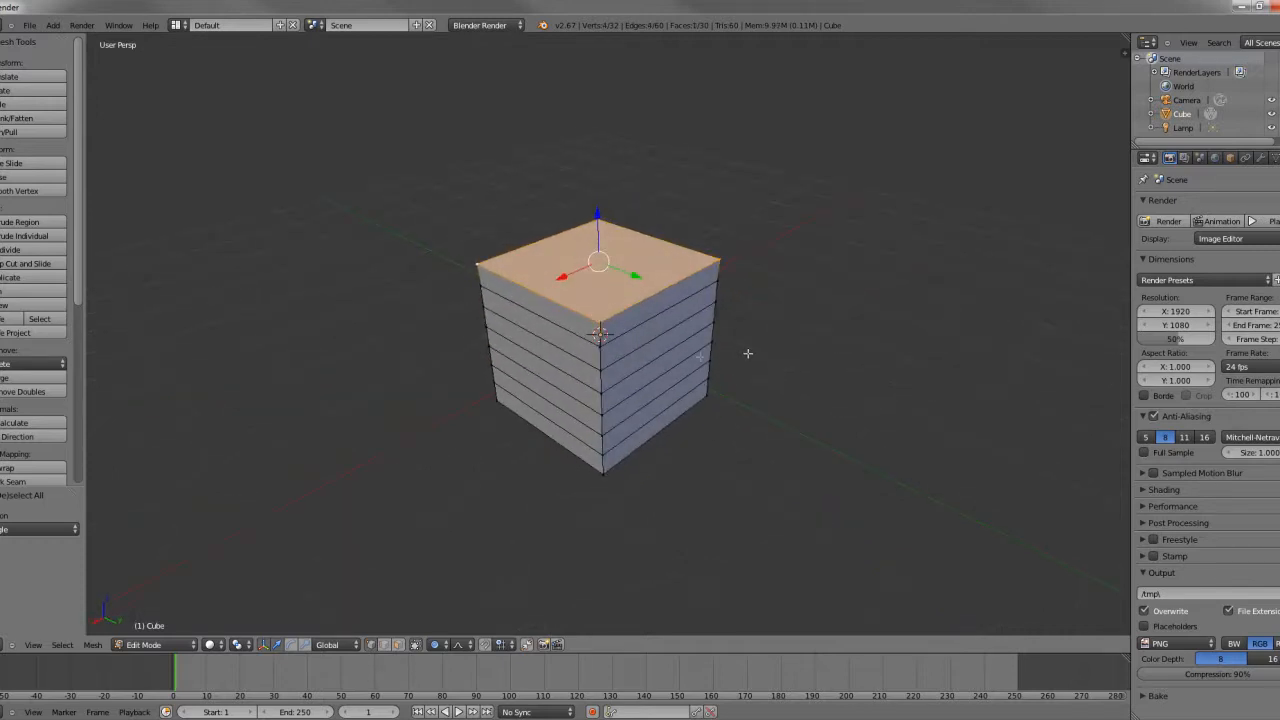
mouse_move(960, 376)
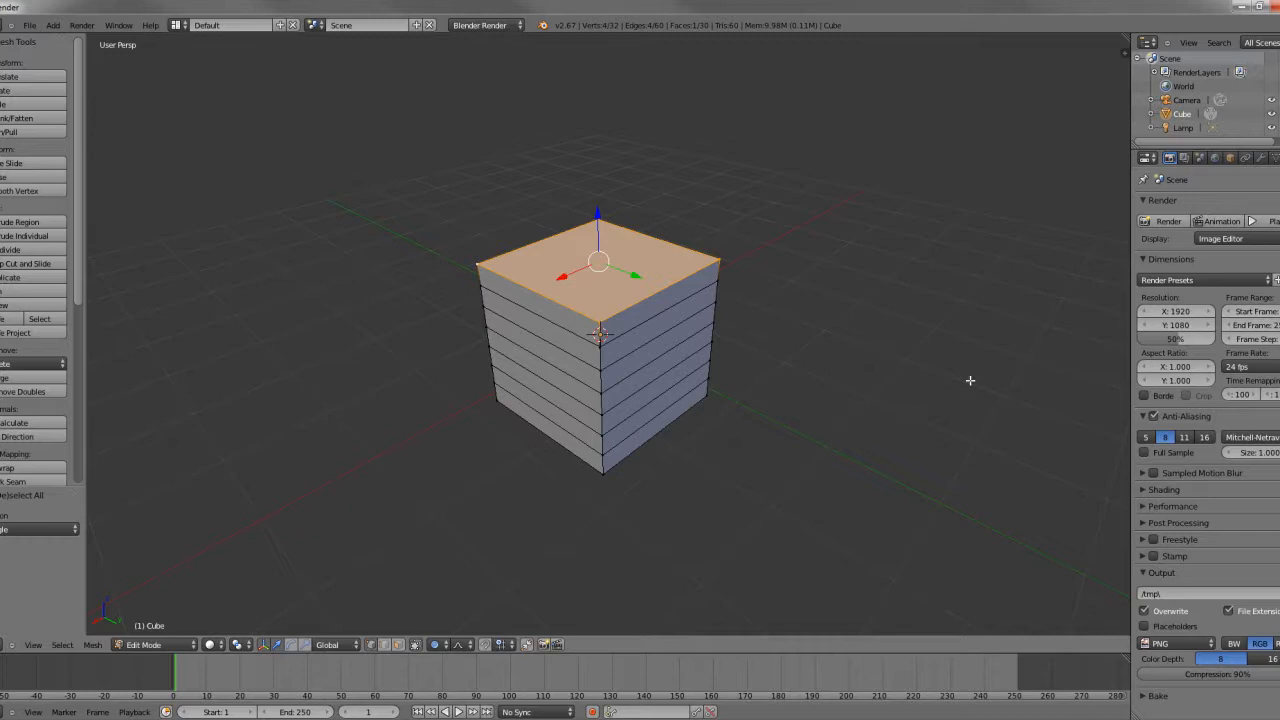
mouse_move(994, 316)
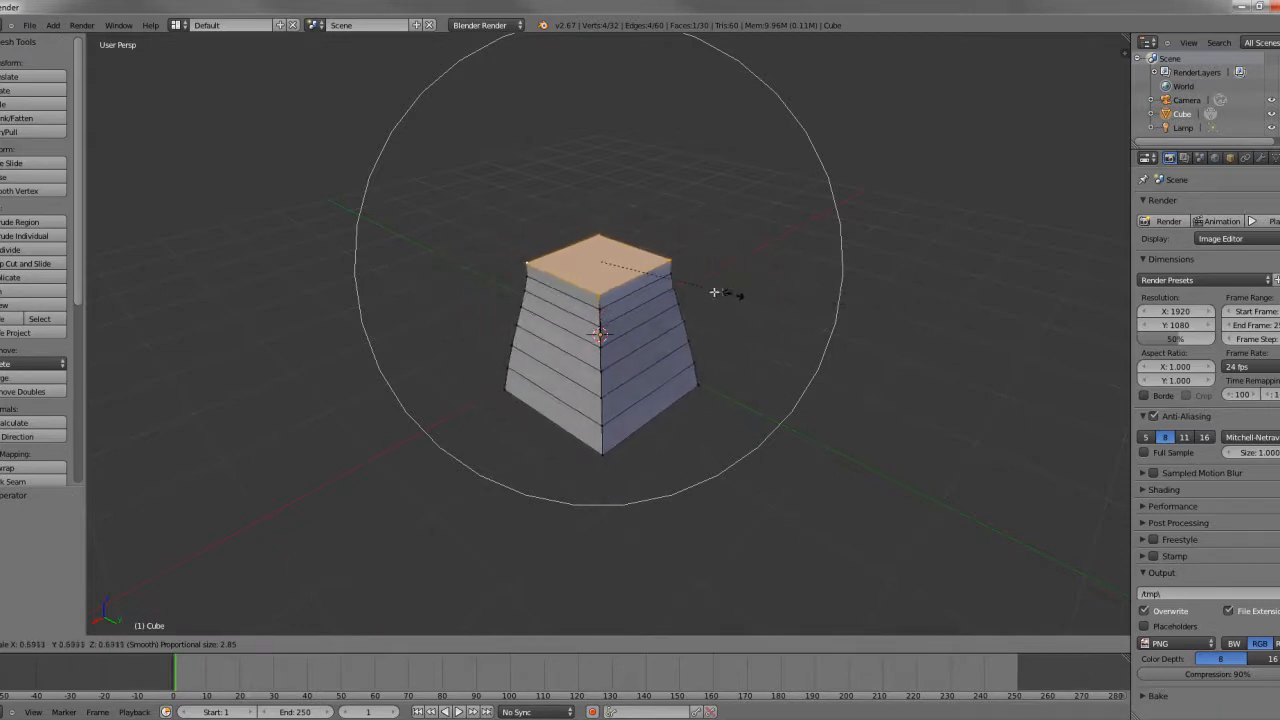
Scale the top face inward then back out with Smooth proportional falloff, curving the sides.
drag(716, 292, 870, 308)
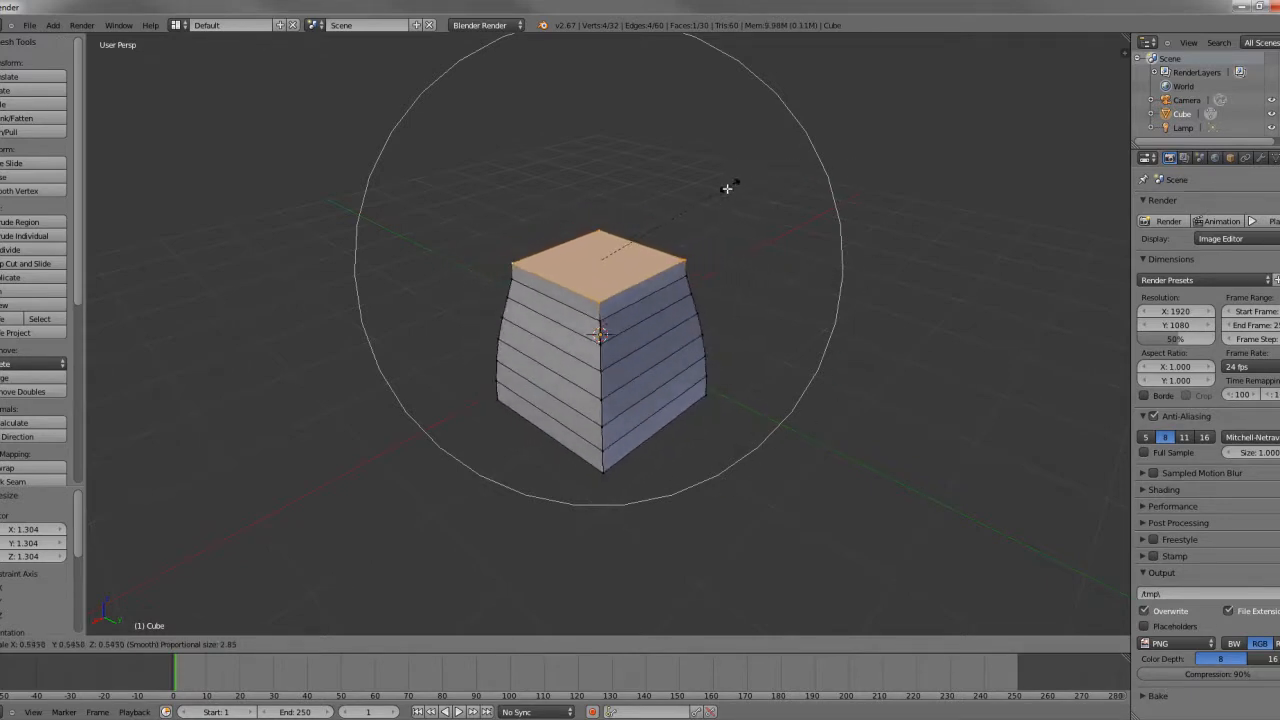
drag(728, 188, 836, 250)
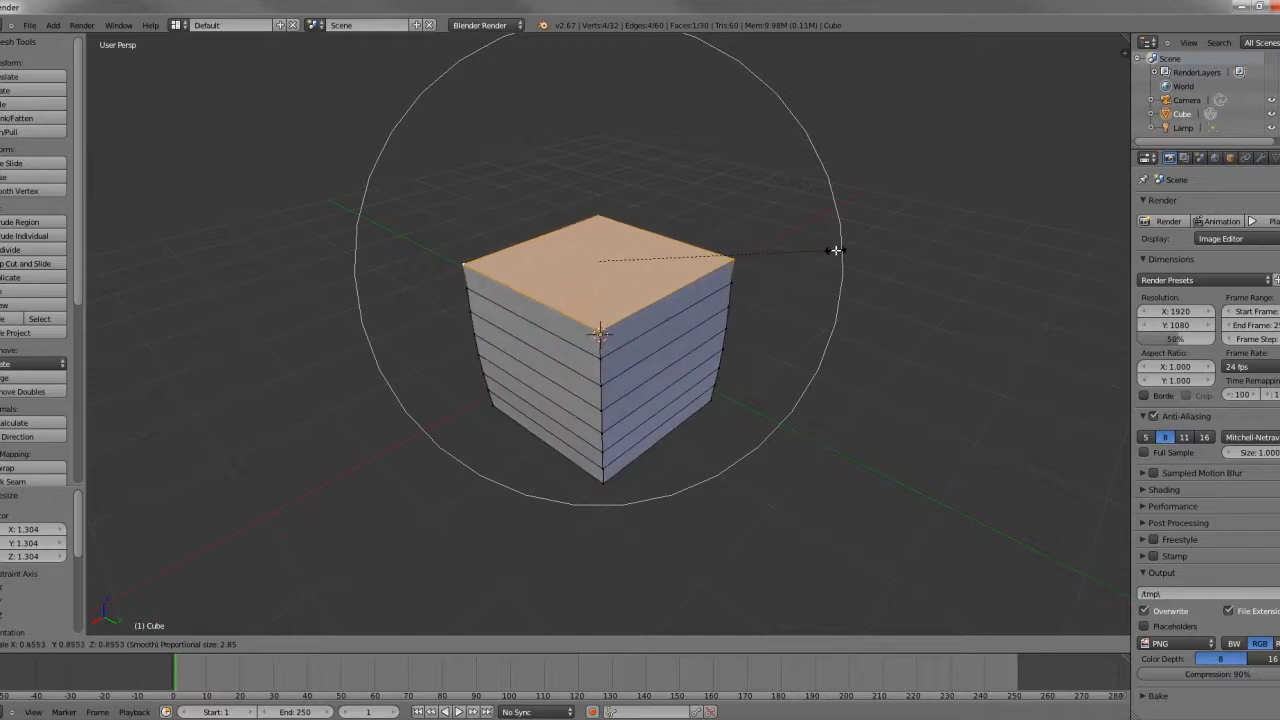